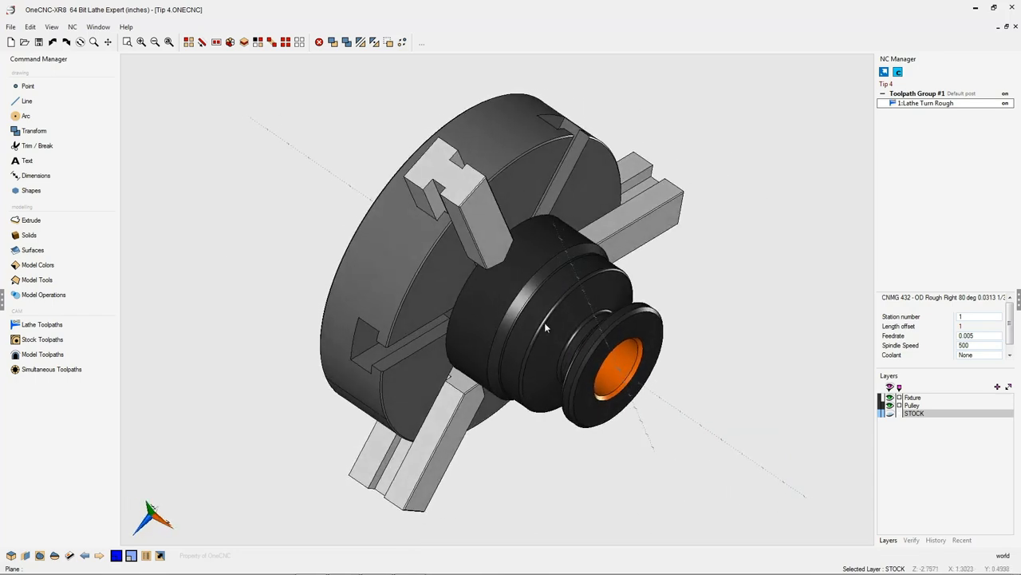
mouse_move(571, 366)
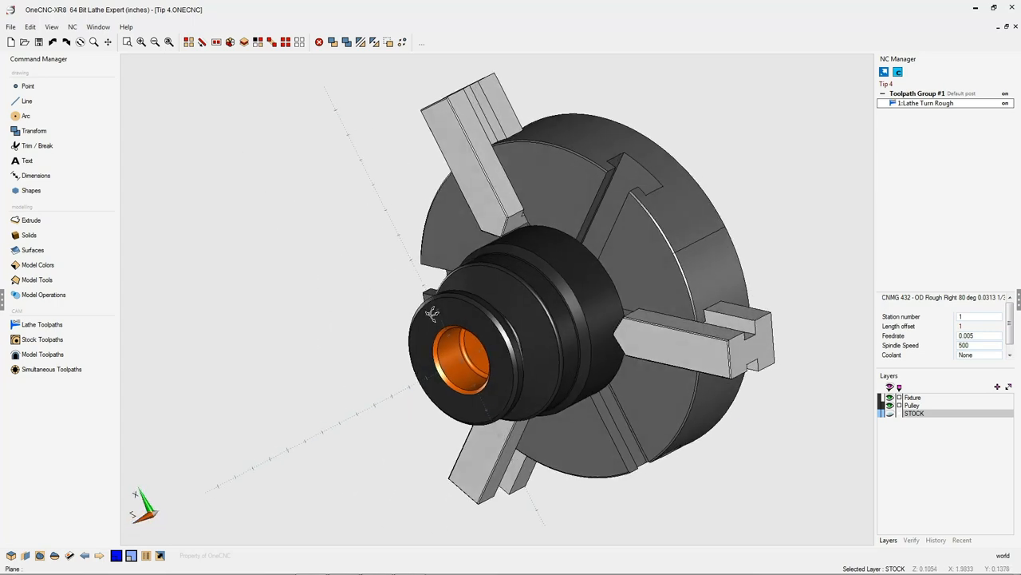
- Orbit around the model, then hide the STOCK layer and re-show the Fixture and Pulley layers
drag(479, 319, 606, 333)
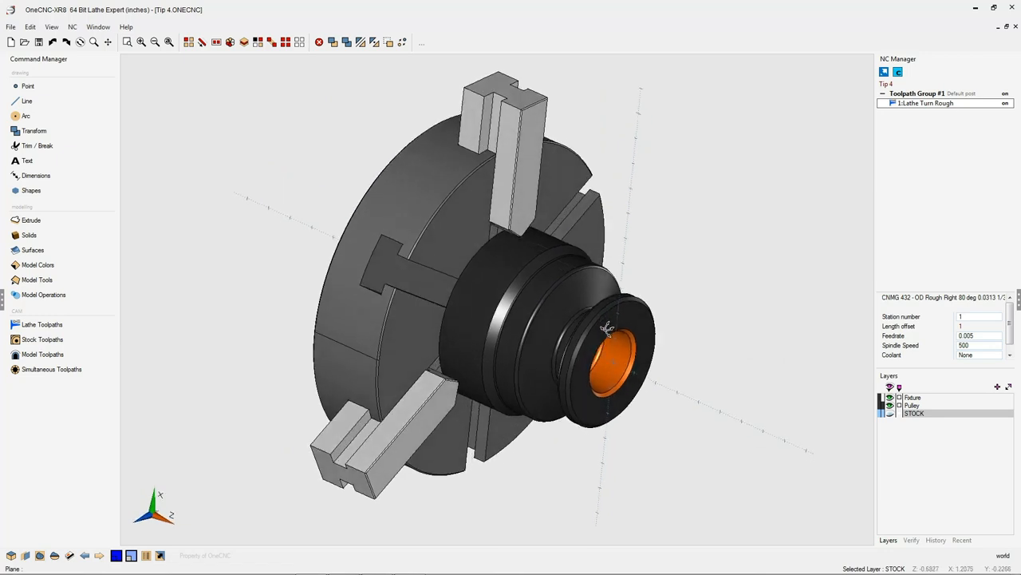
drag(606, 327, 503, 188)
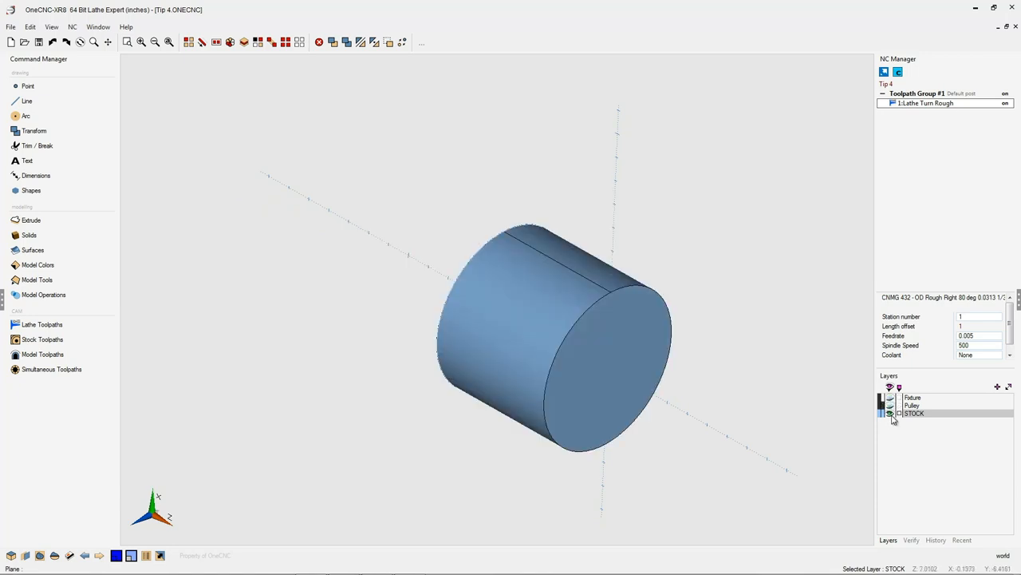
click(890, 412)
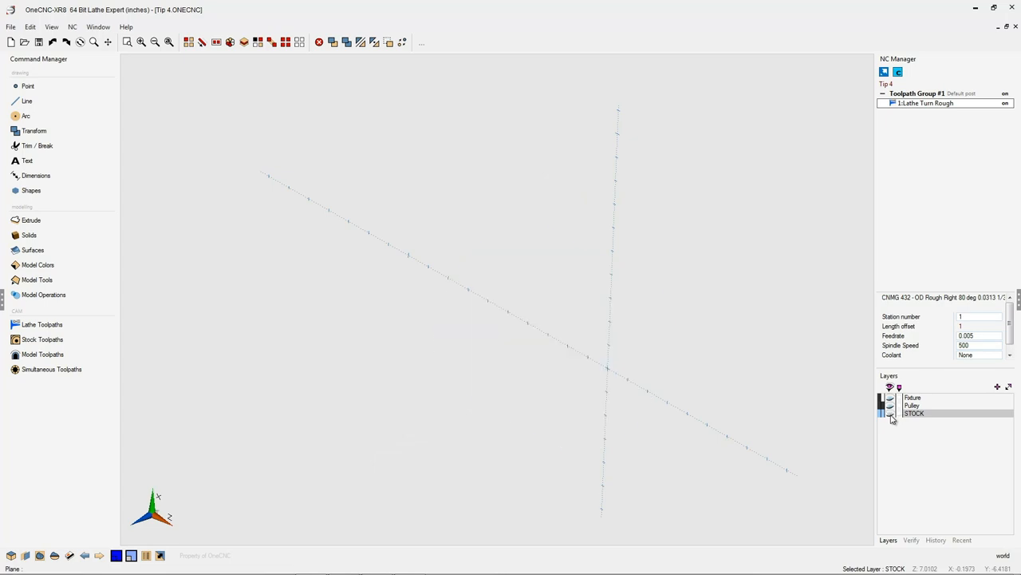
click(890, 405)
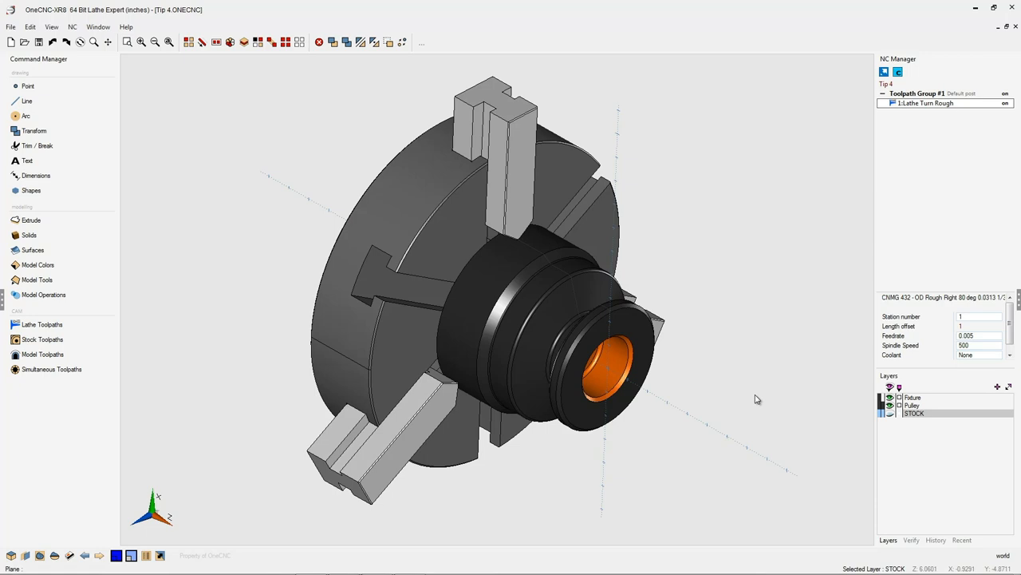
mouse_move(701, 376)
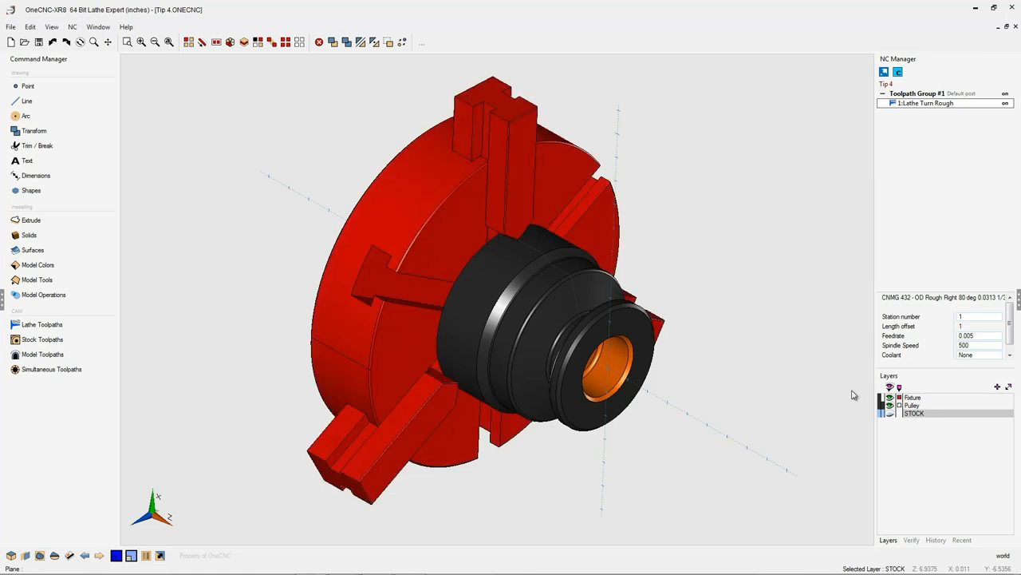
mouse_move(759, 303)
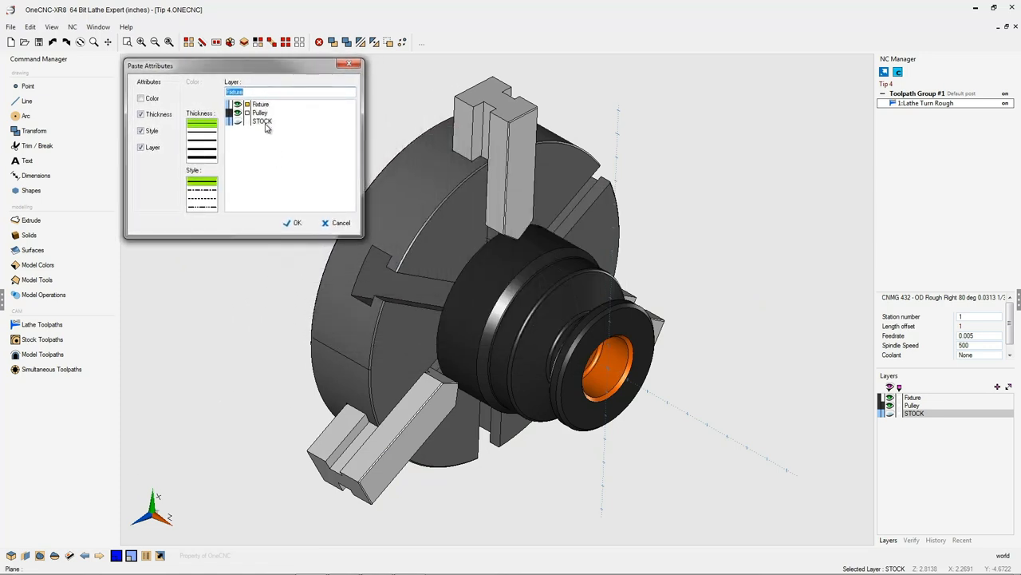
- Set the pasted chuck and jaws' layer to STOCK and confirm the paste
click(262, 122)
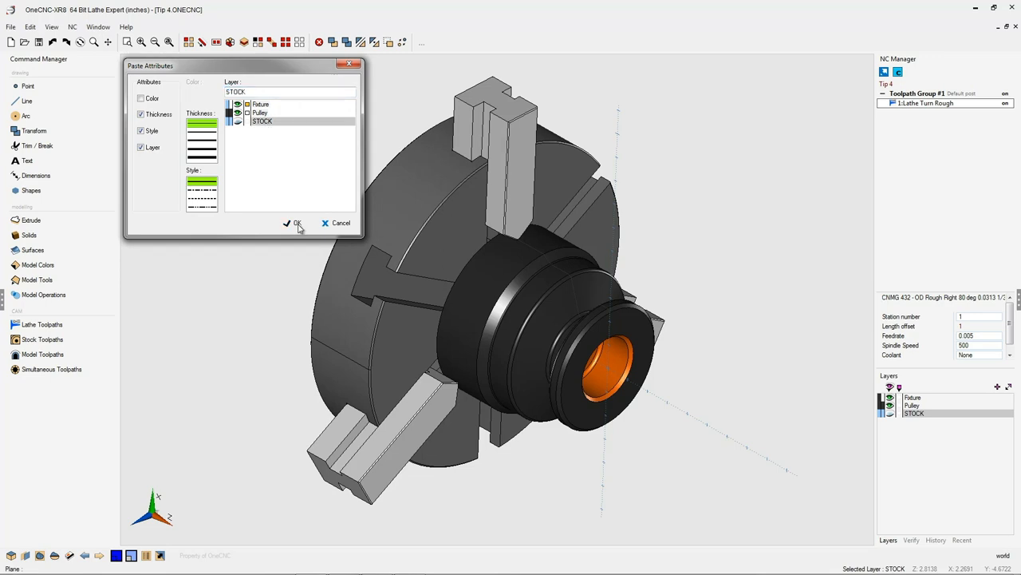
click(294, 223)
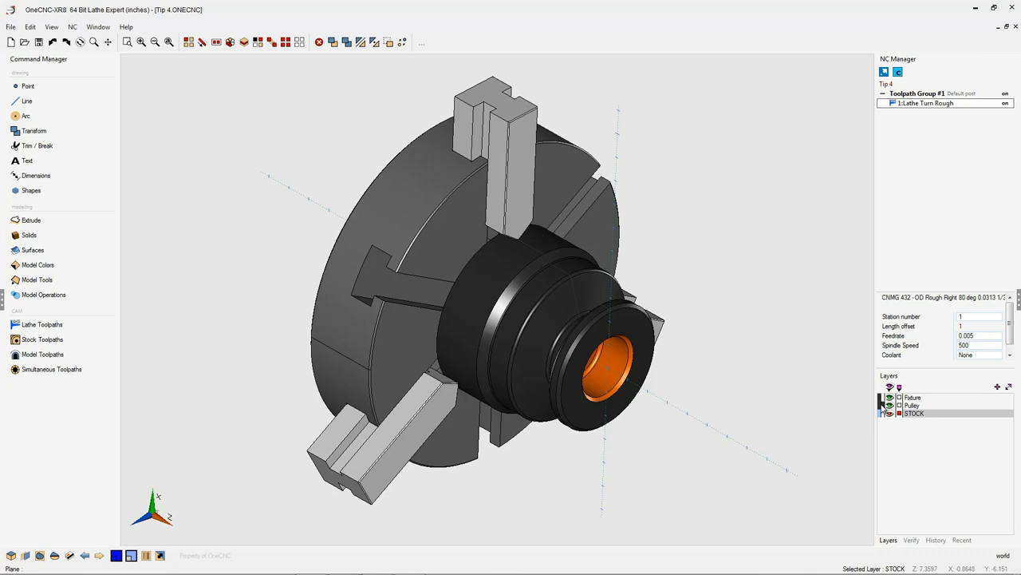
click(890, 405)
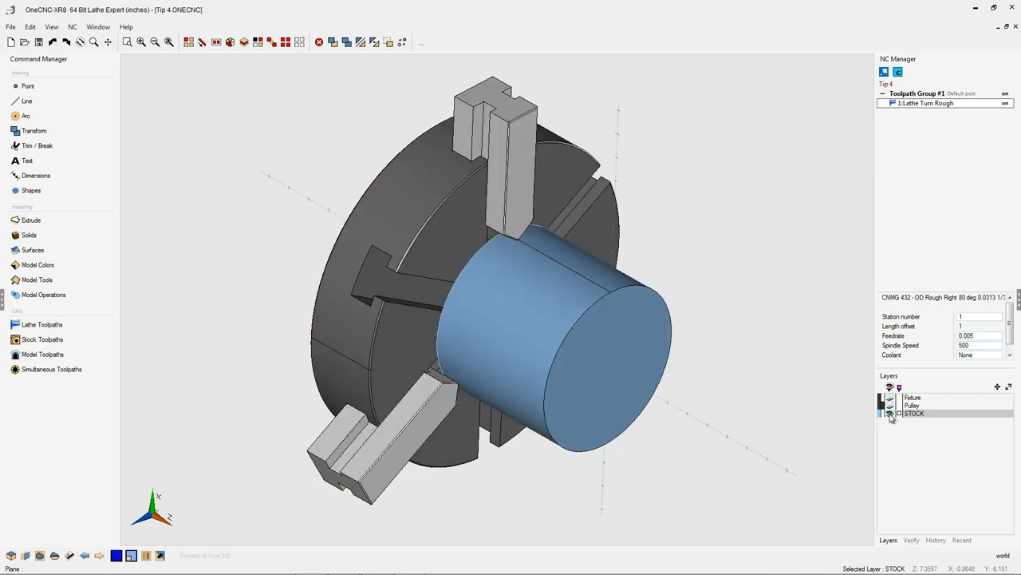
click(890, 413)
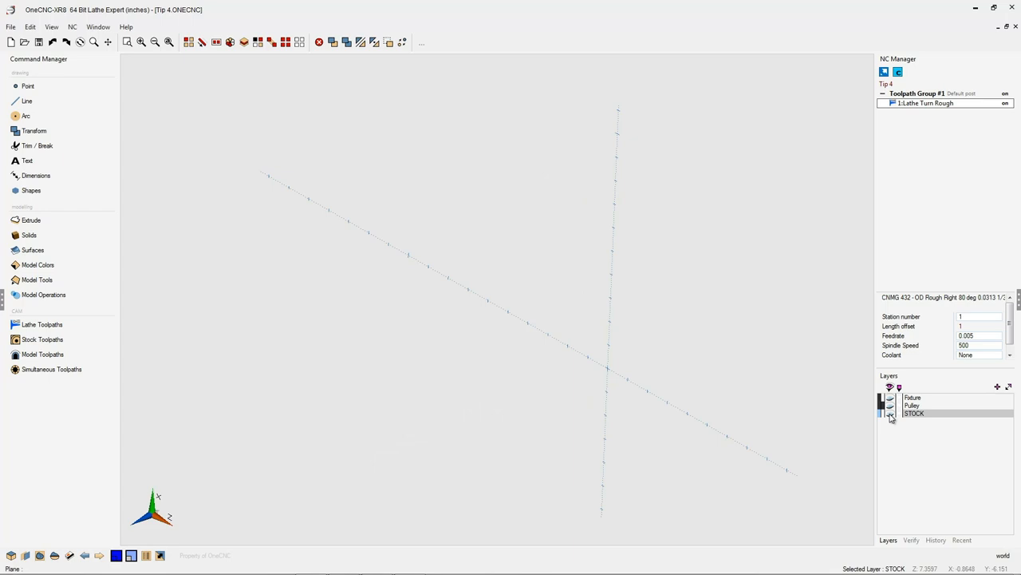
click(890, 413)
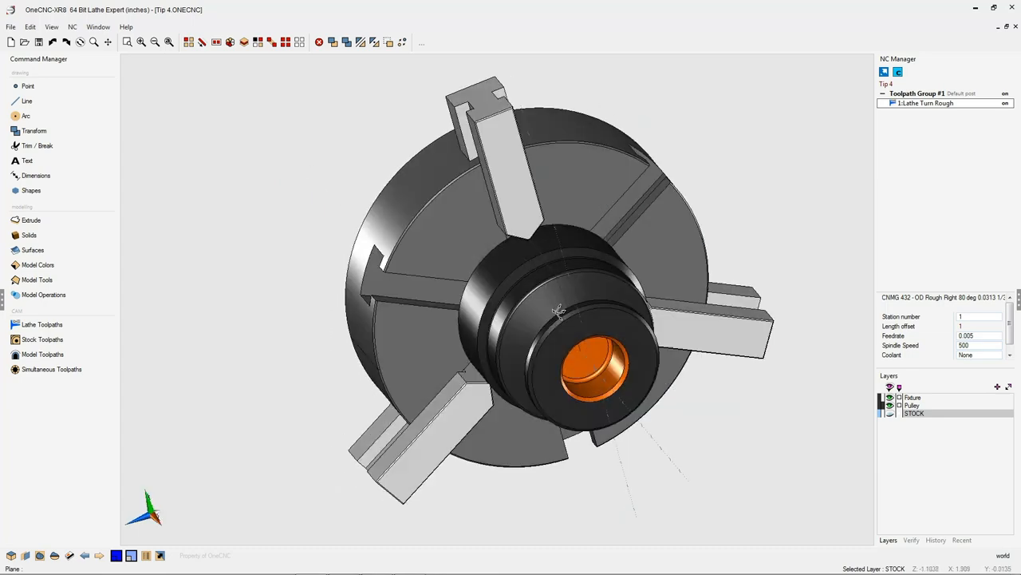
drag(558, 311, 634, 325)
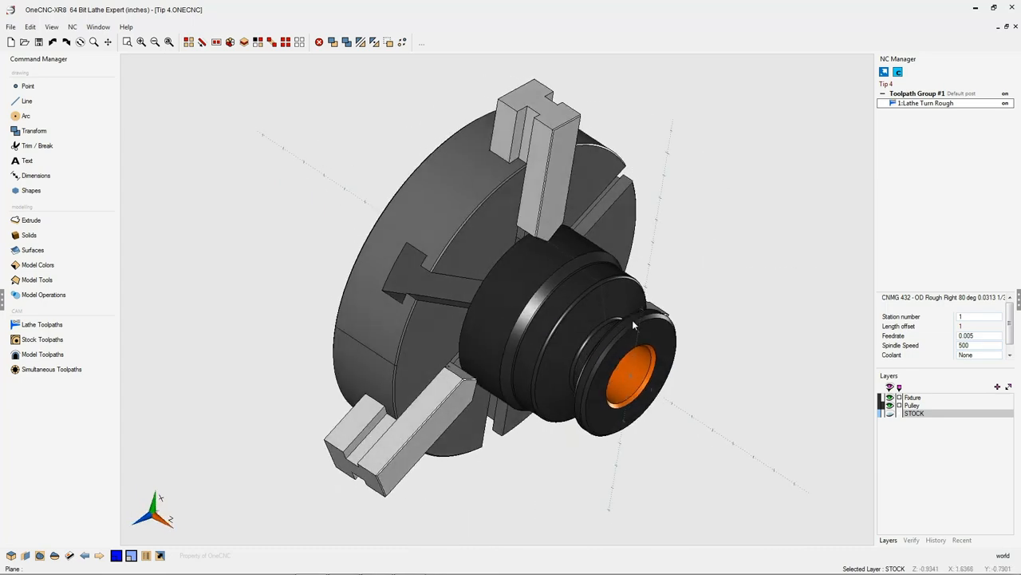